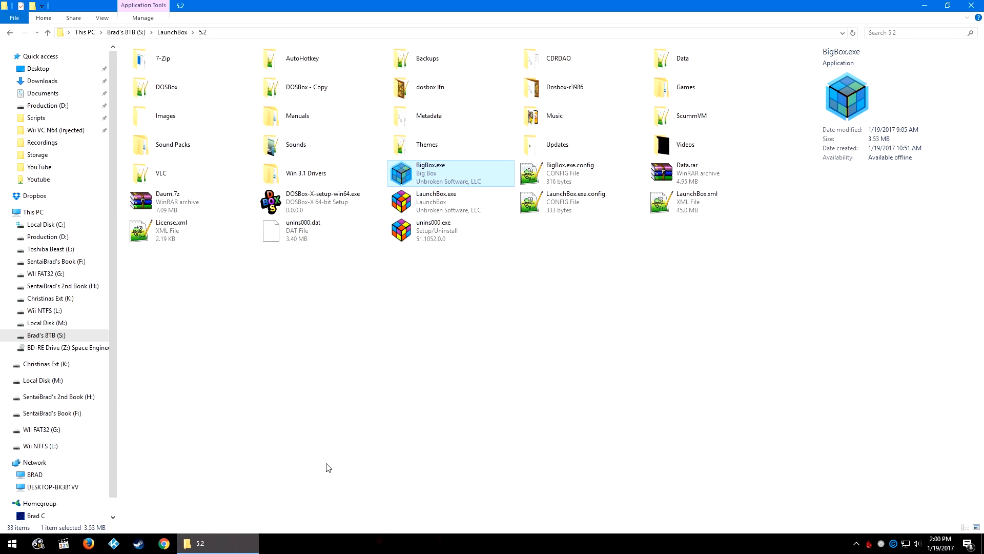
mouse_move(683, 145)
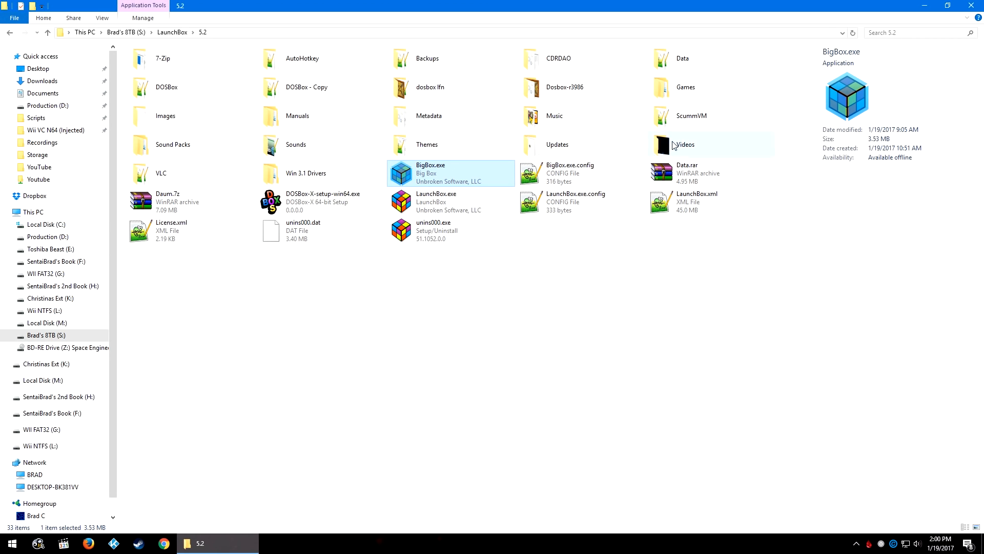
Step: Open LaunchBox's Videos folder, peek into Magnavox Odyssey 2, then select Startup.mp4
left_click(685, 144)
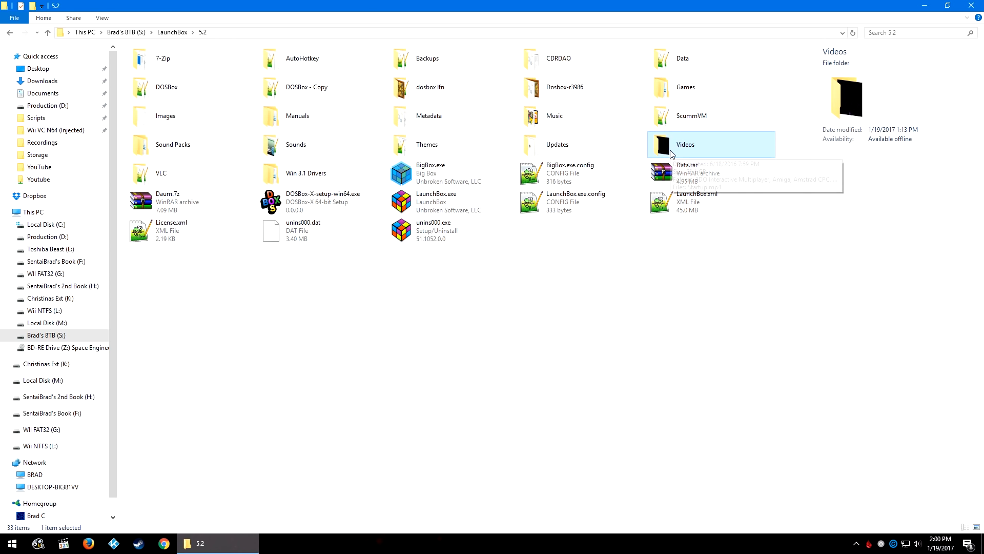
double_click(685, 144)
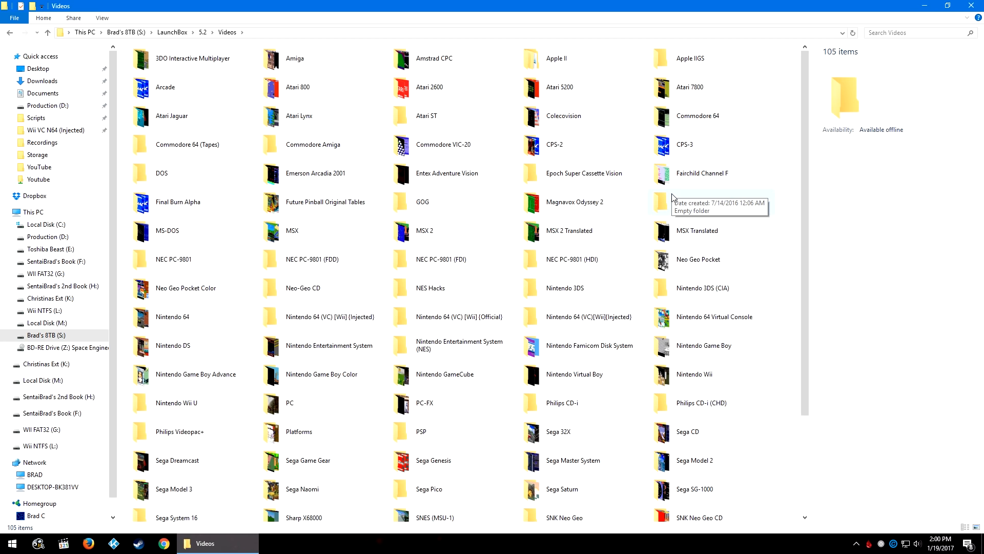
mouse_move(574, 202)
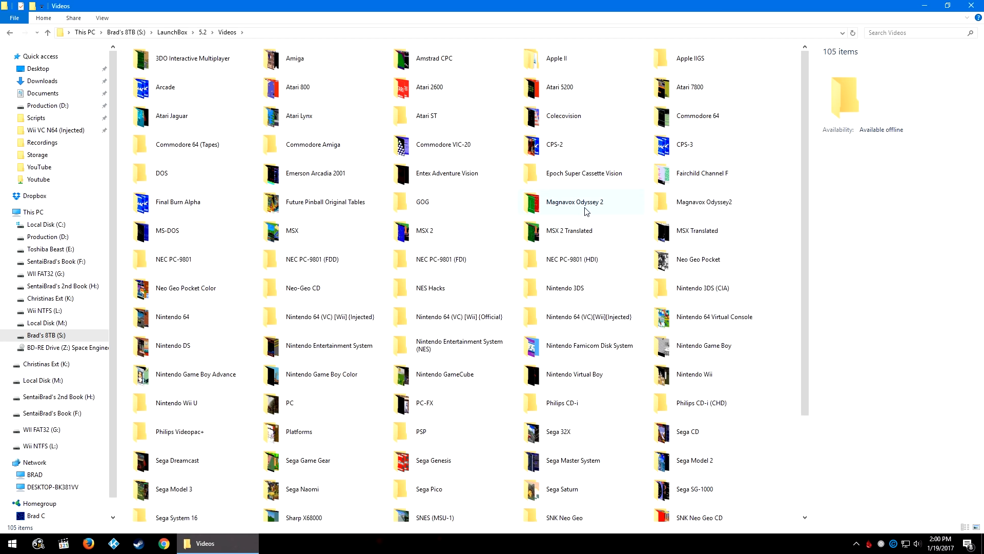
double_click(574, 202)
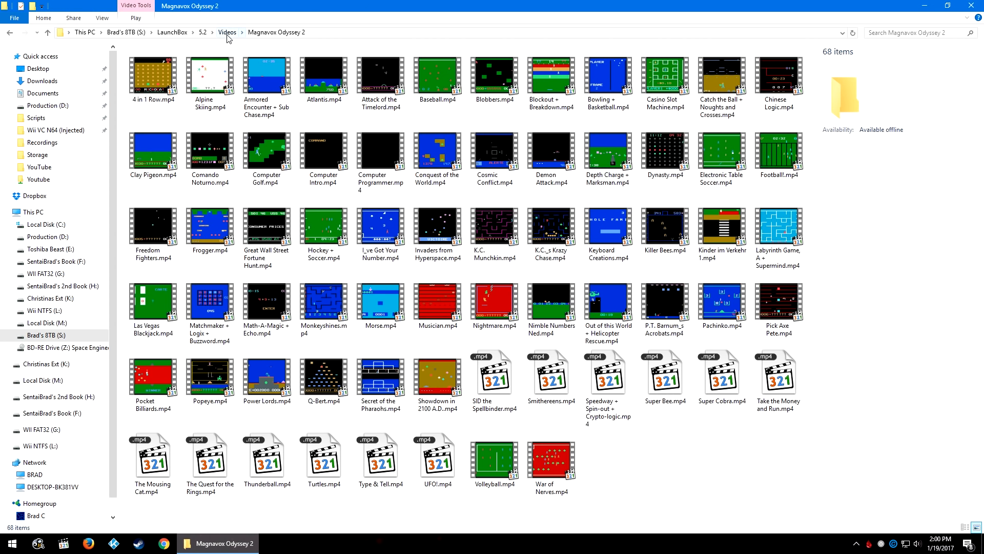
left_click(227, 32)
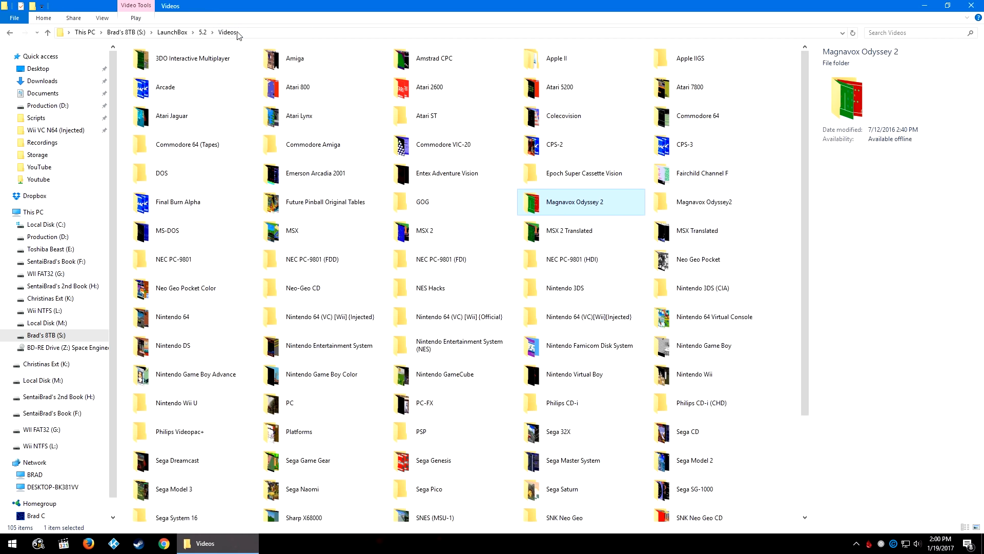
left_click(782, 197)
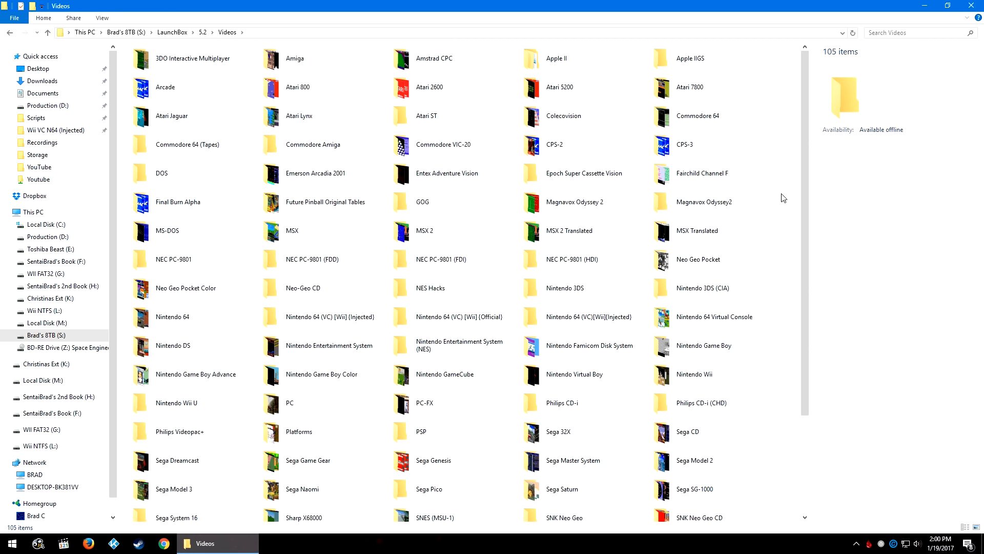
mouse_move(798, 207)
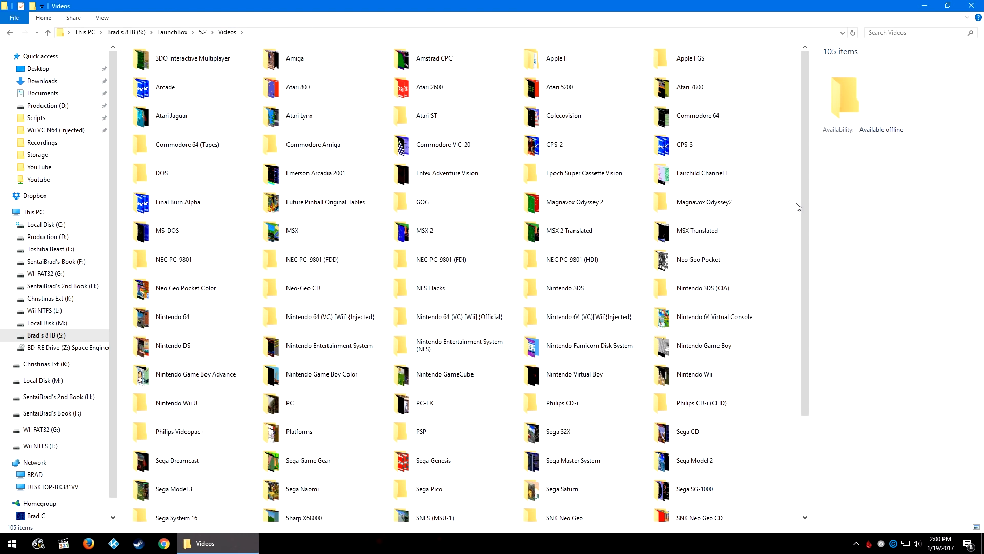
left_click(694, 500)
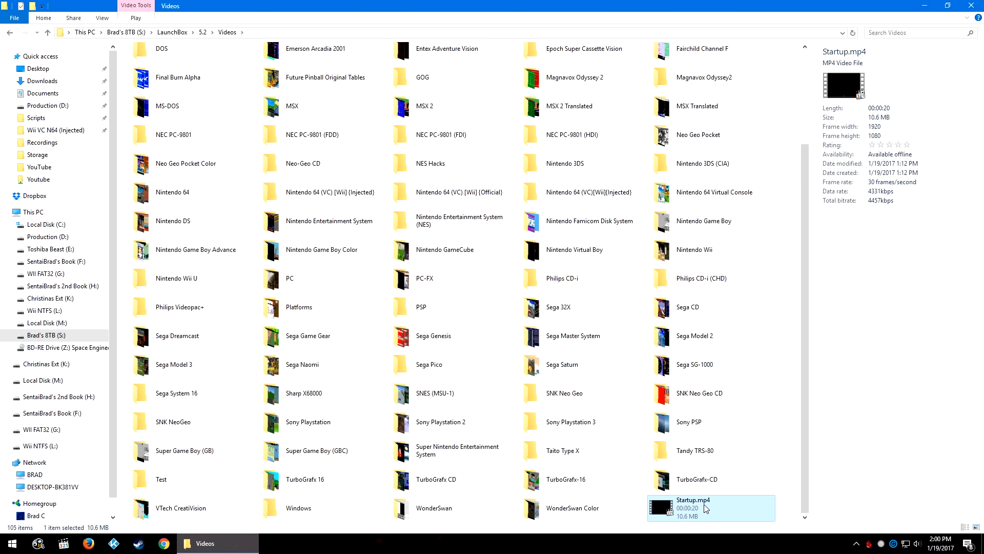
mouse_move(907, 503)
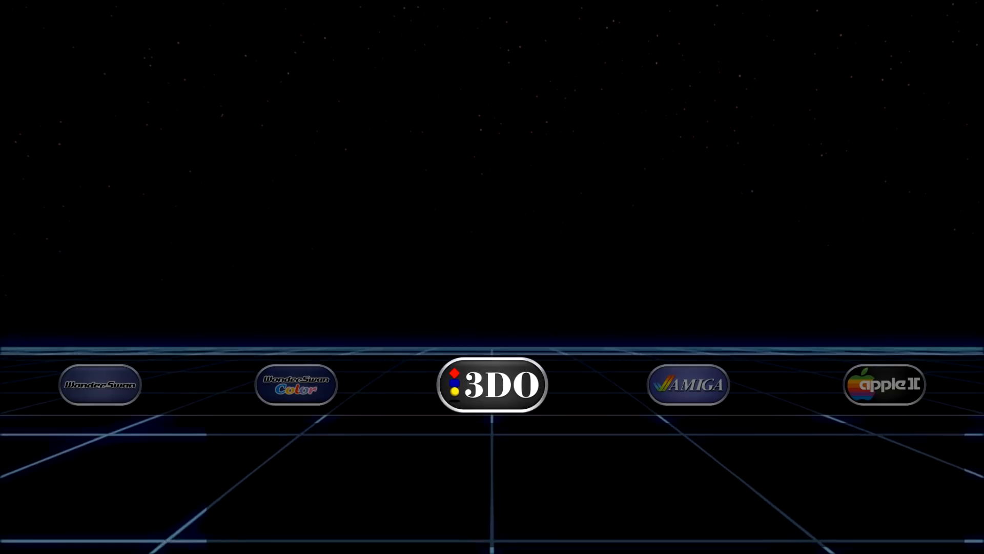
Step: Bring up the BigBox main menu and select its Options entry
left_click(492, 384)
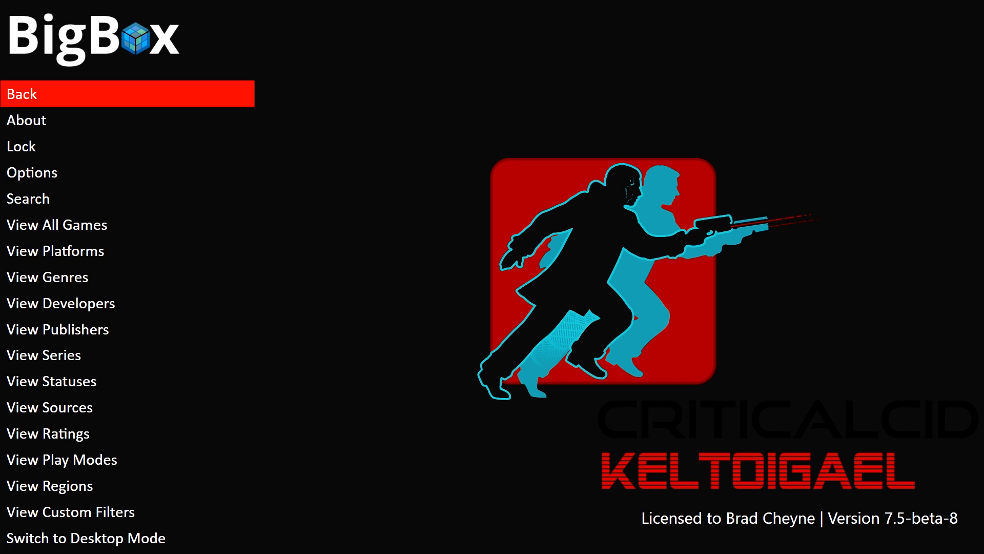
left_click(32, 172)
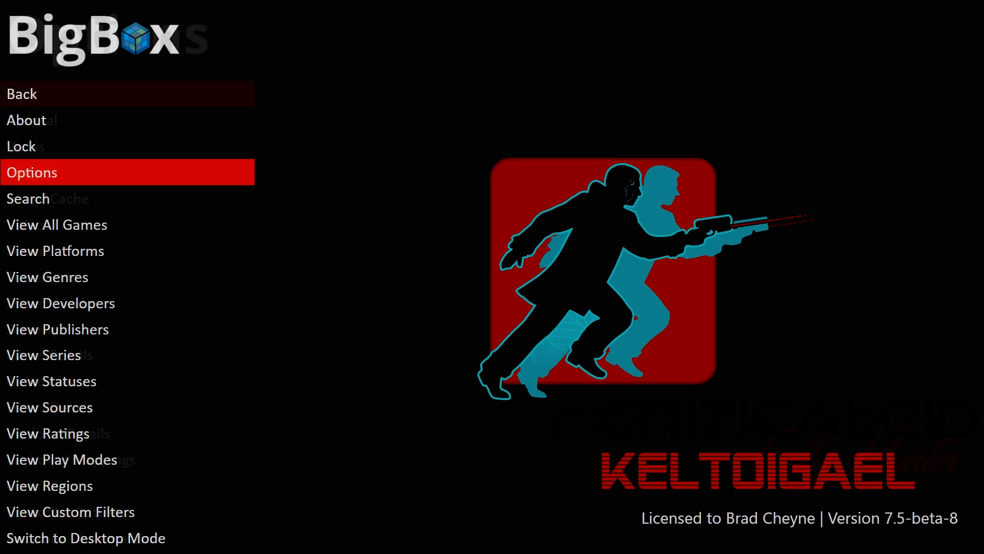
Step: In BigBox General options, set Minimum Startup Video Duration to 16 seconds
left_click(32, 172)
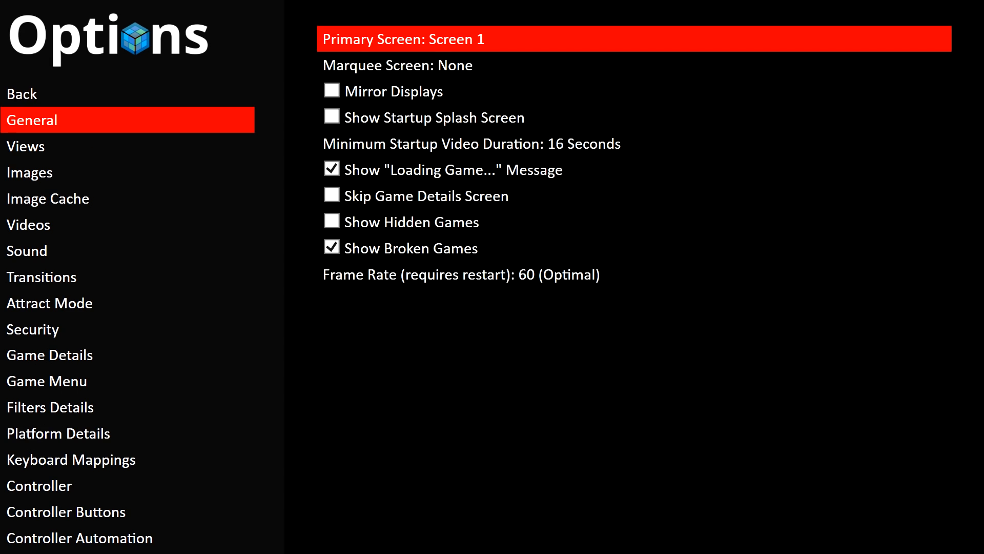
key("Down")
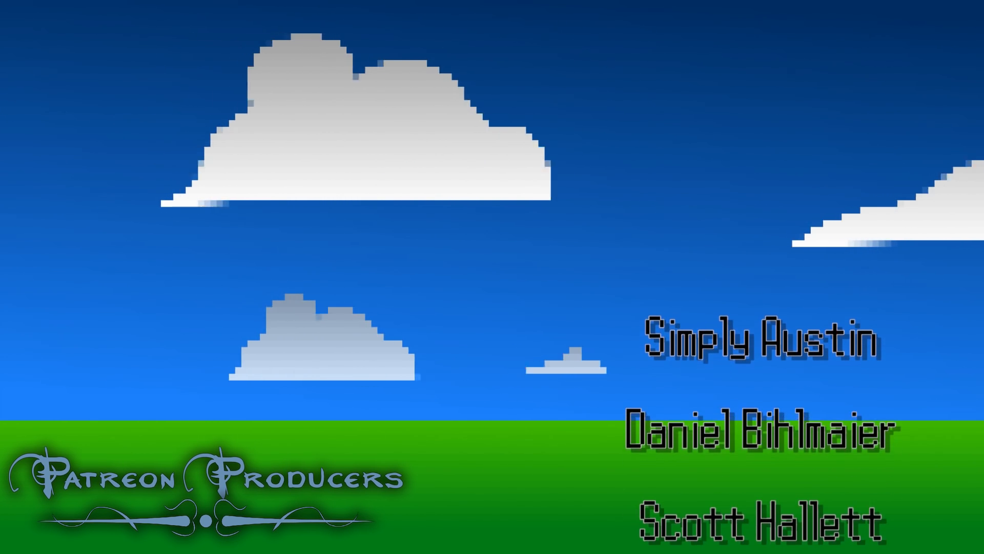
Step: Scroll through the Patreon Producers credits during the startup intro video
scroll("down", 3)
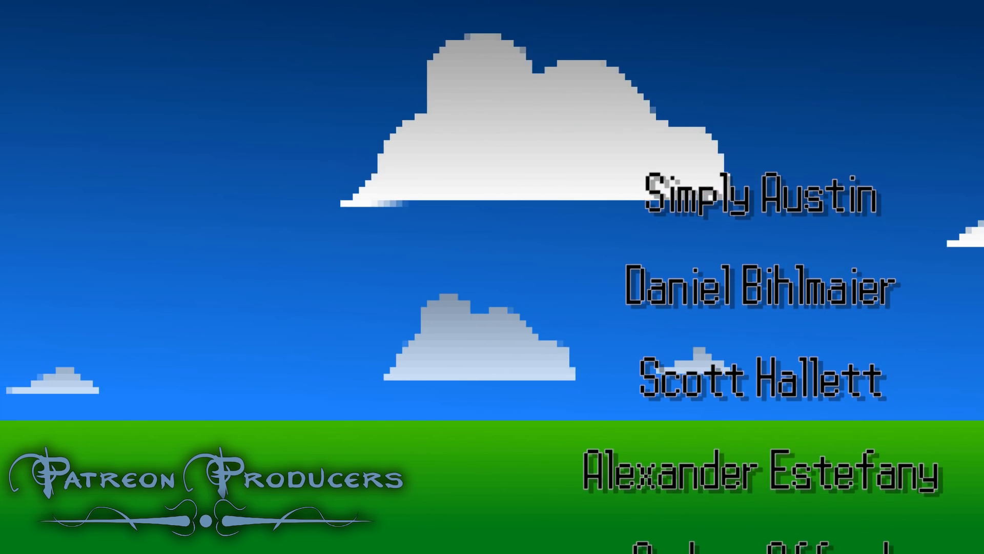